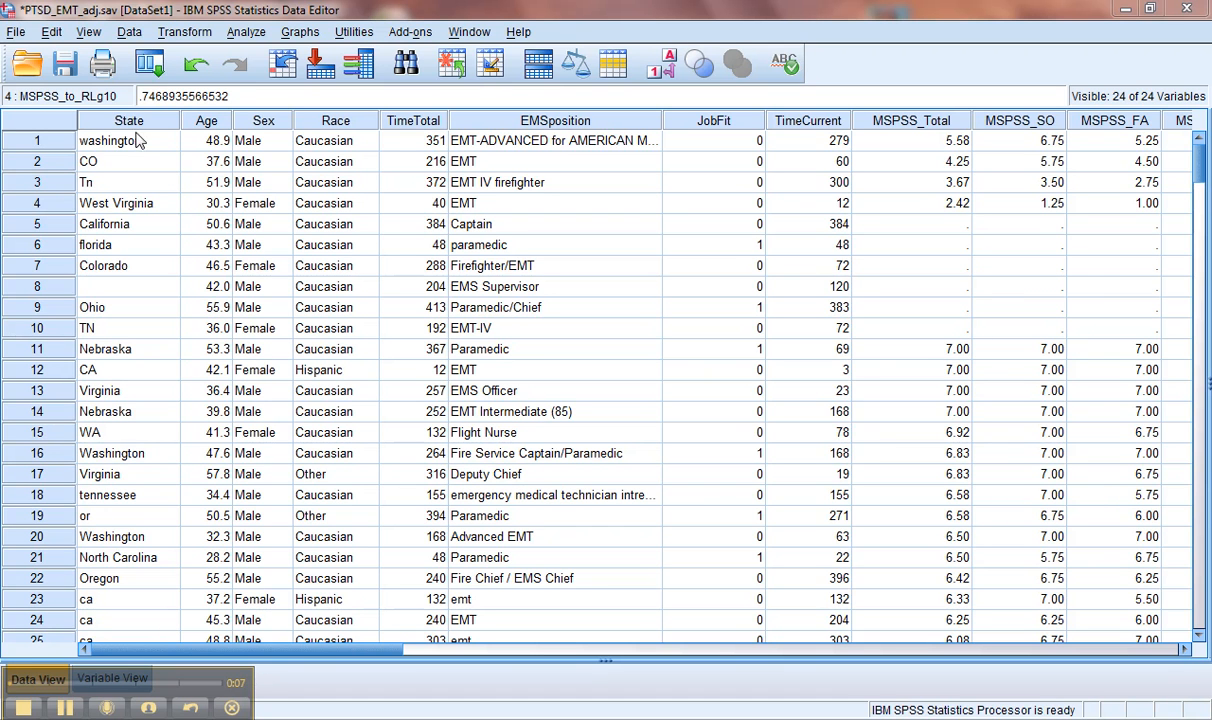
pyautogui.moveTo(246, 32)
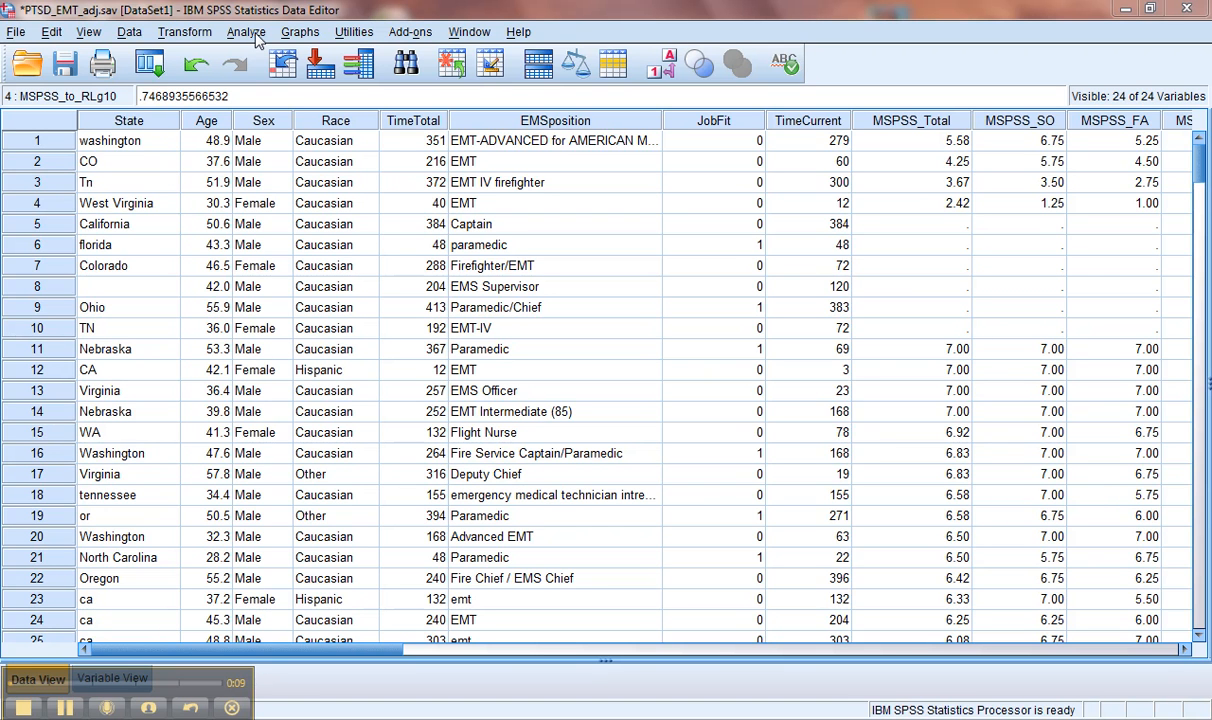
# Reach the Descriptive Statistics analyses from the Analyze menu.
pyautogui.click(246, 32)
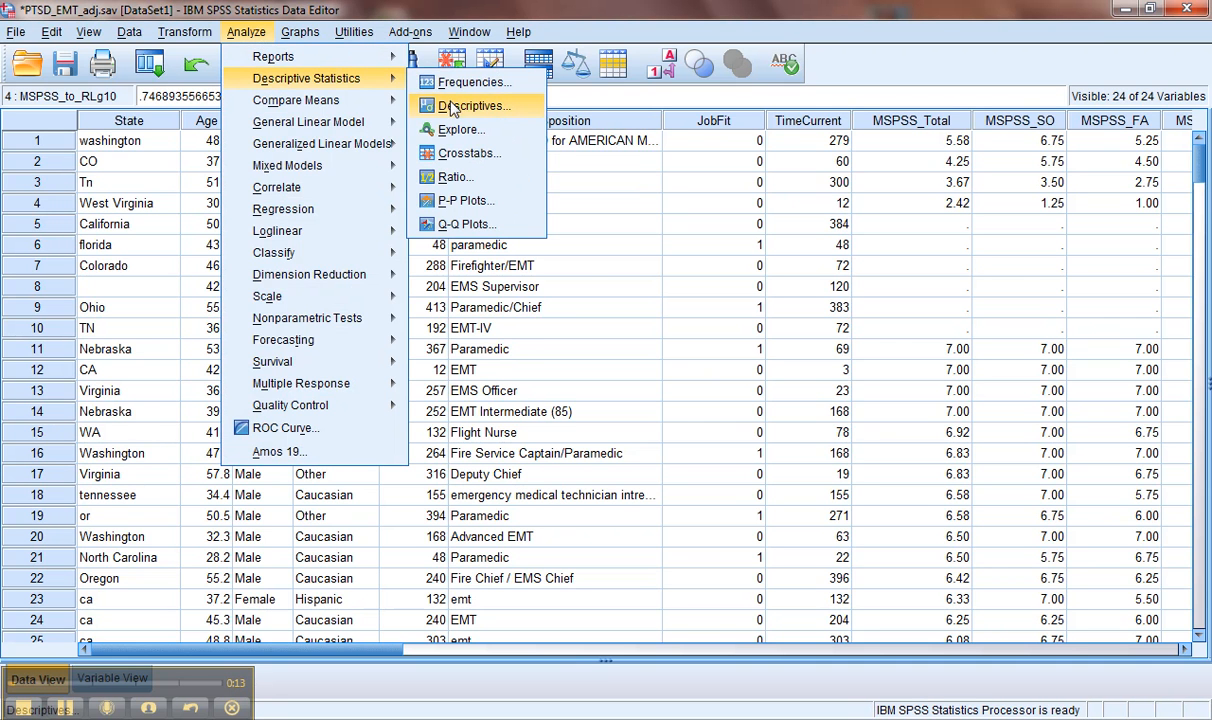
# Add PTCI_SB, PTCI_NCS and PTCI_NCW as the Descriptives variables.
pyautogui.click(472, 104)
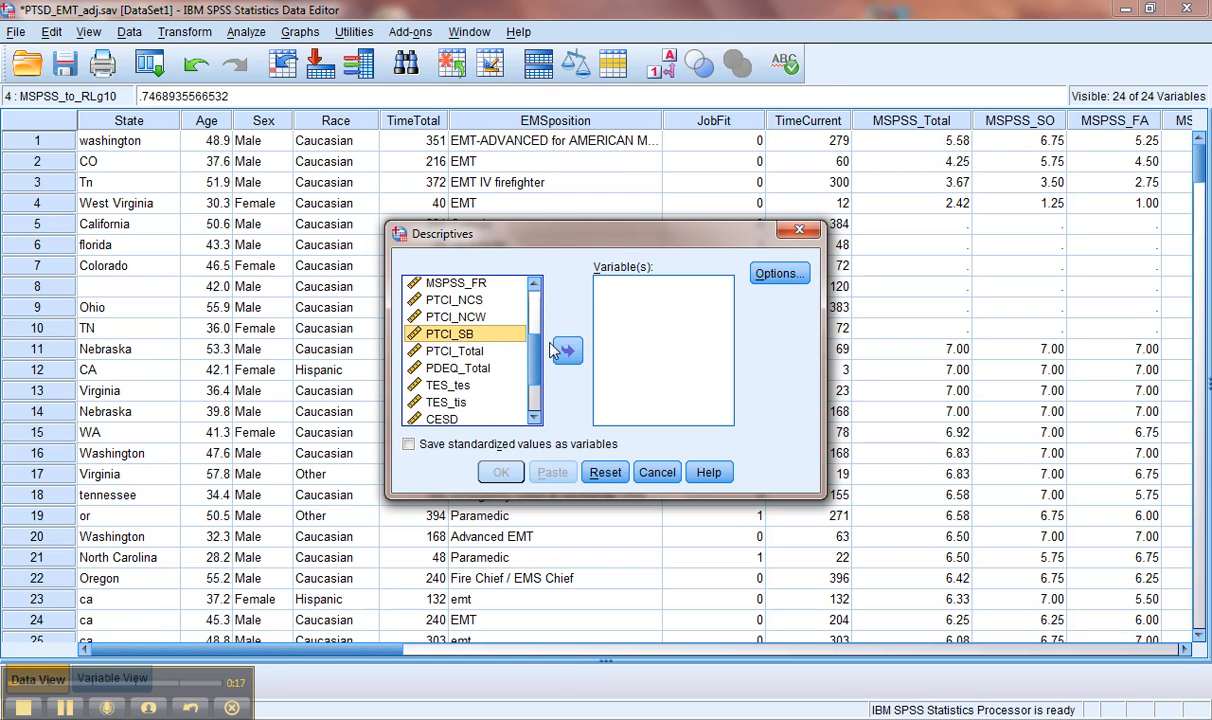
pyautogui.click(568, 352)
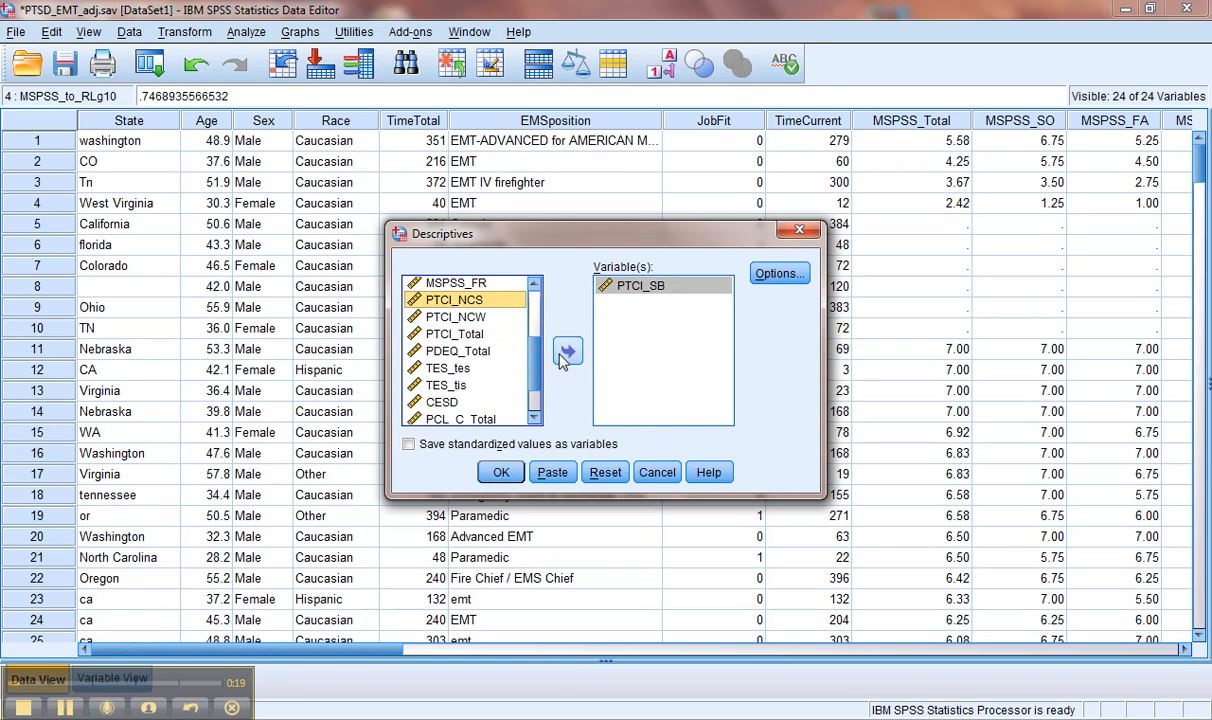
pyautogui.click(568, 352)
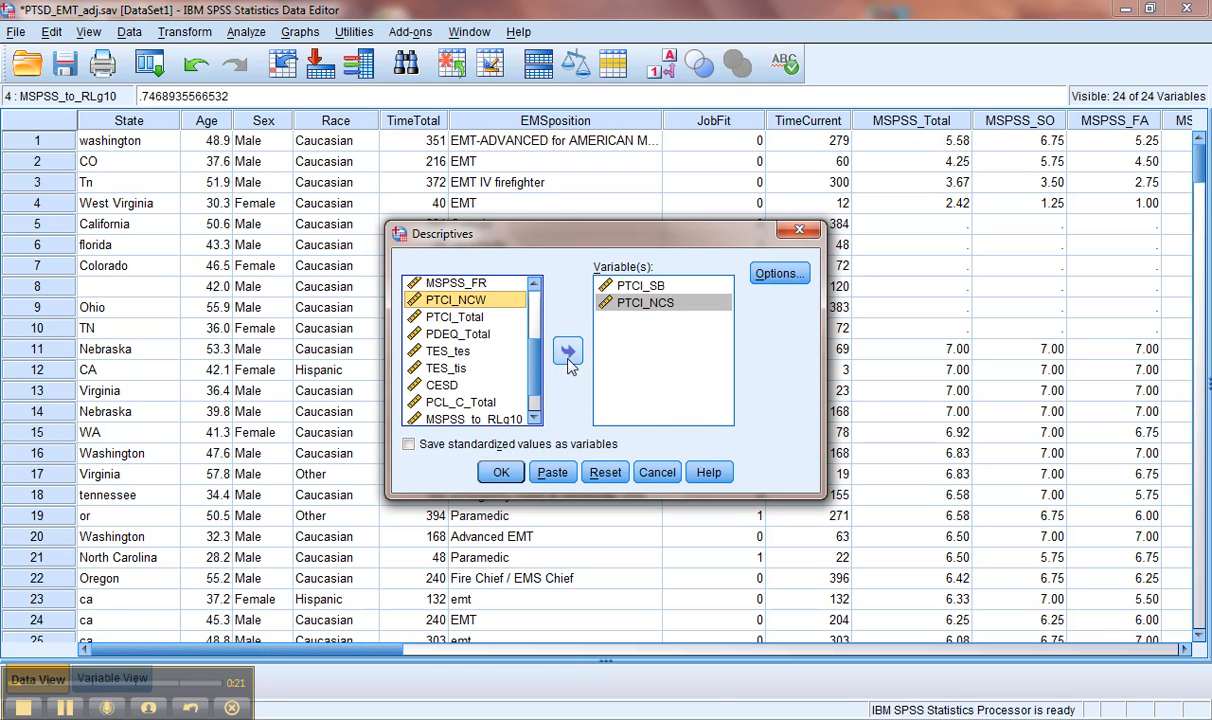
pyautogui.click(568, 350)
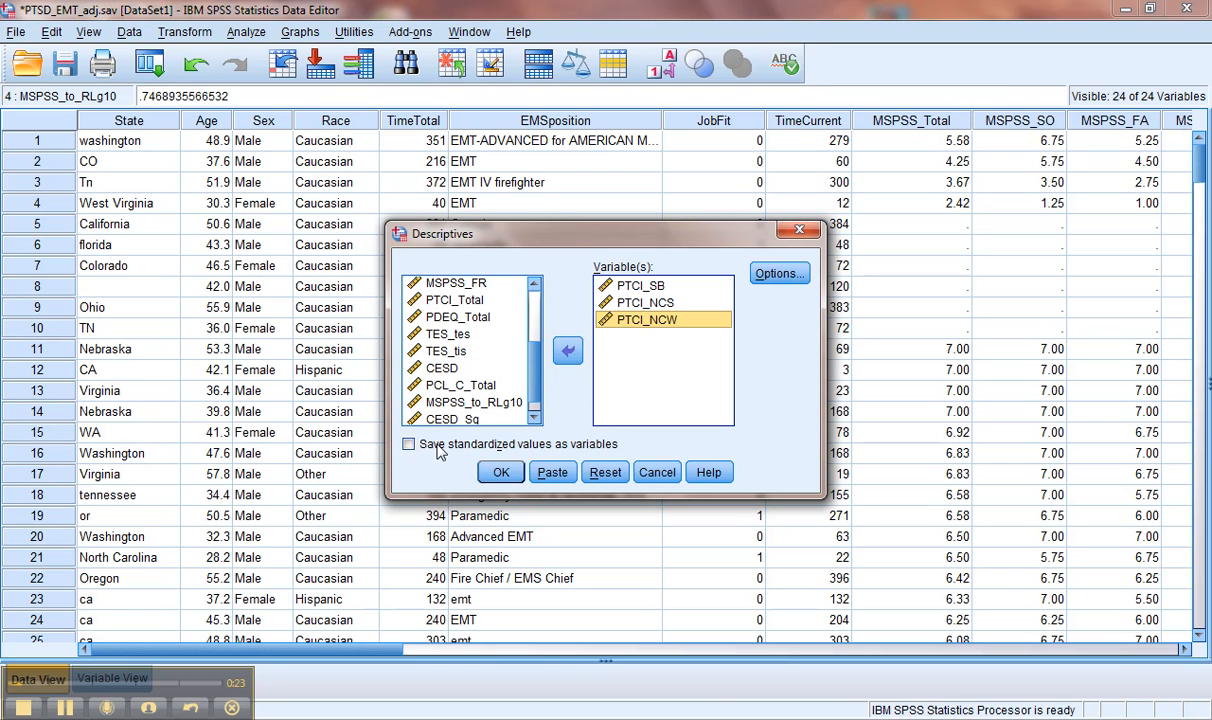
pyautogui.moveTo(668, 378)
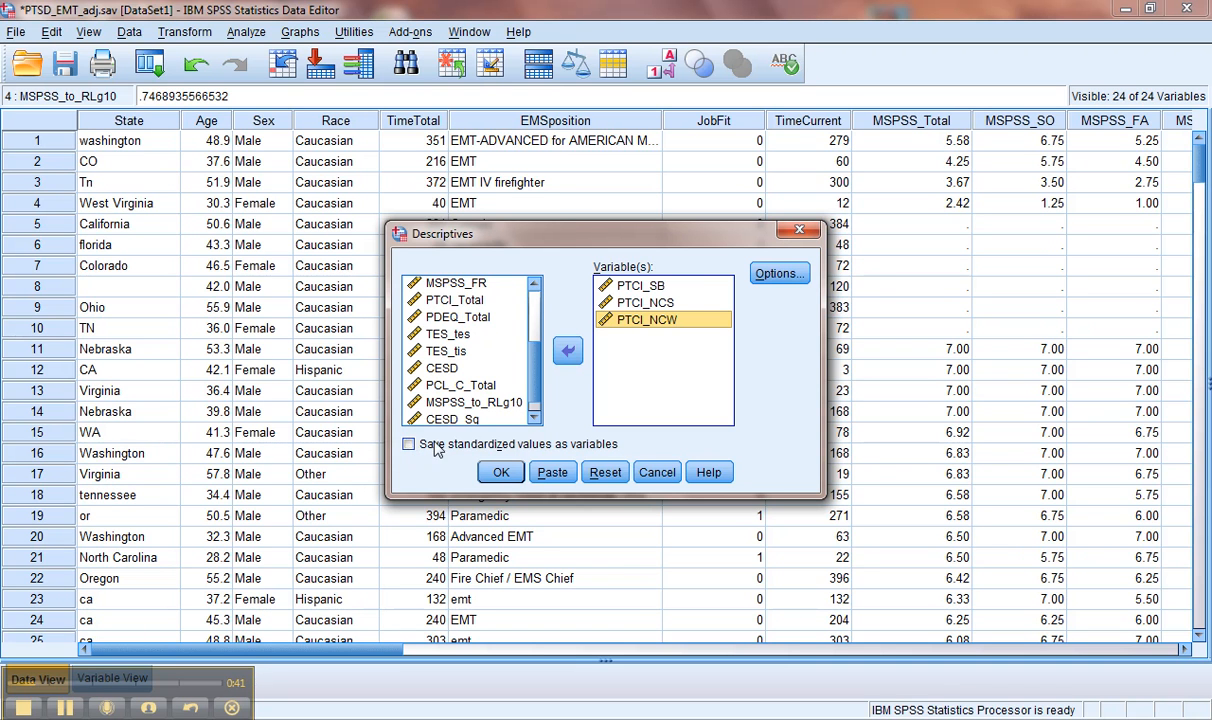
pyautogui.moveTo(500, 472)
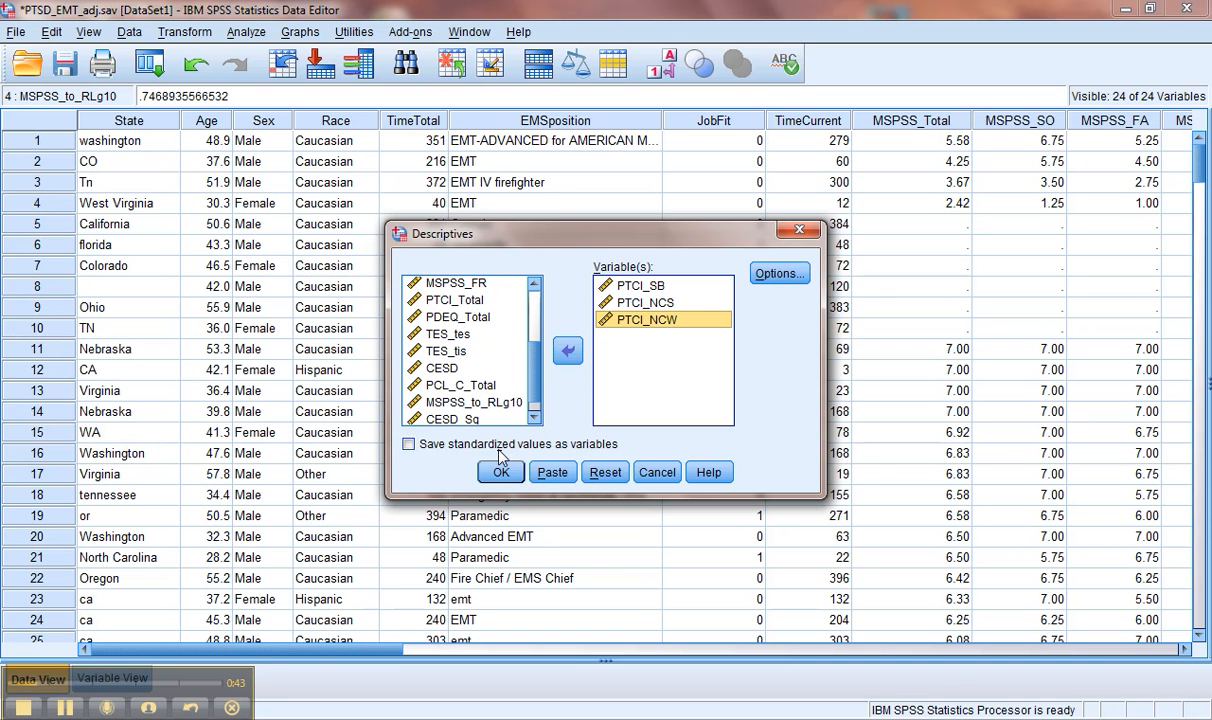
pyautogui.moveTo(544, 456)
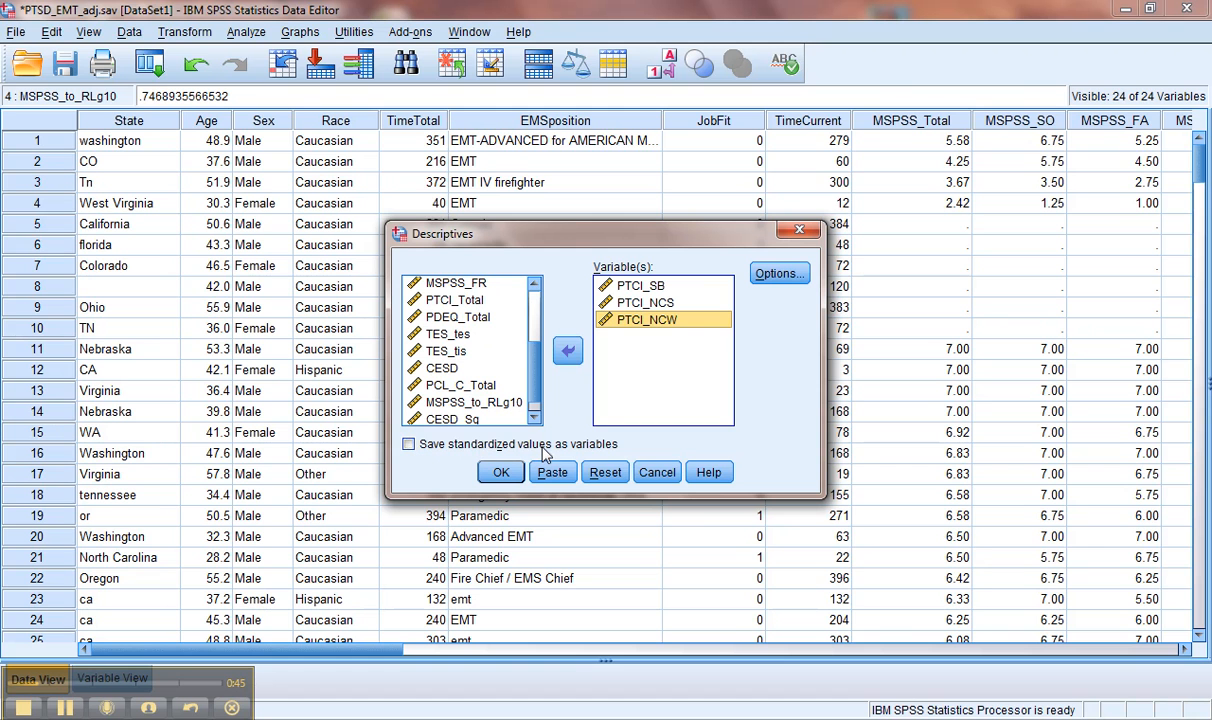
# Save standardized values as new variables and run the descriptives.
pyautogui.click(408, 444)
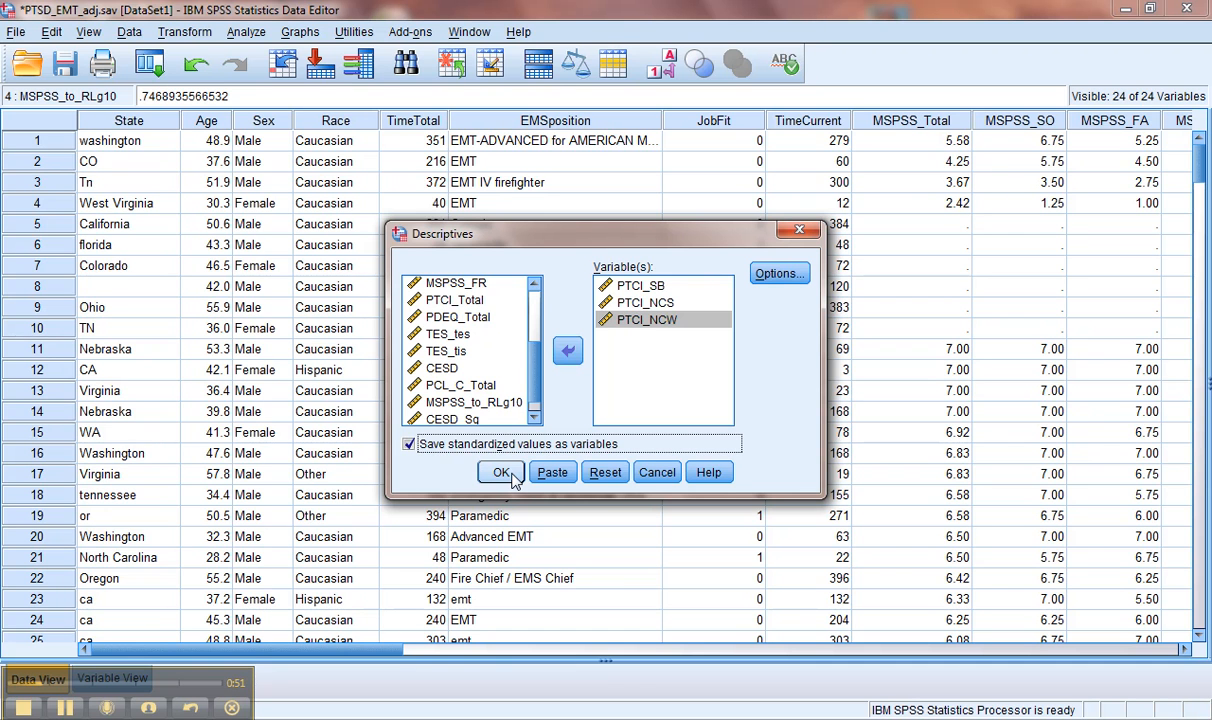
pyautogui.click(500, 472)
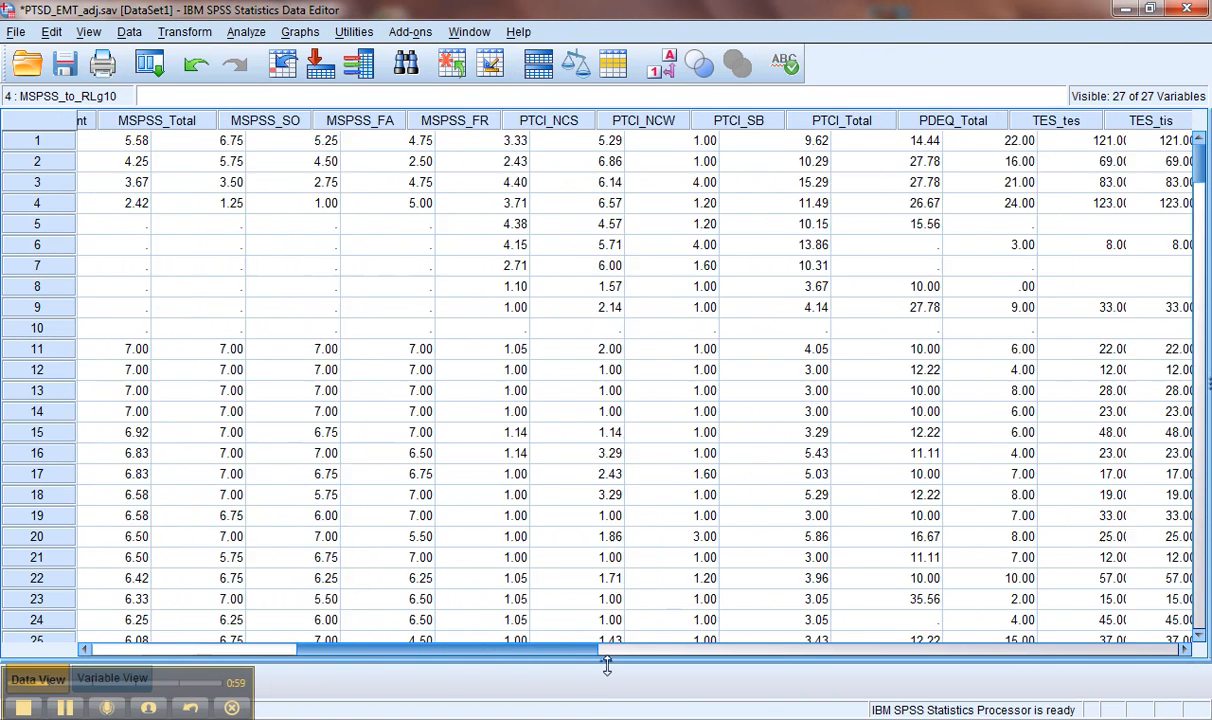
# Scroll Data View right to reveal the ZPTCI_SB, ZPTCI_NCS and ZPTCI_NCW columns.
pyautogui.hscroll(3)
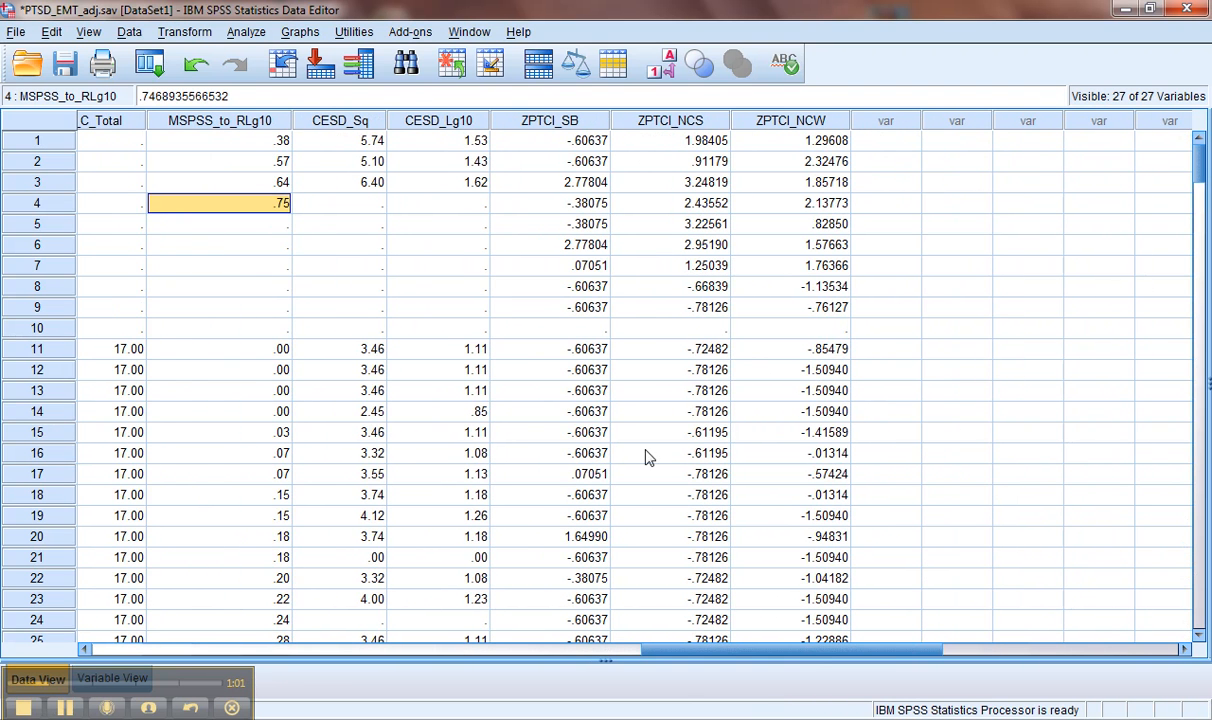
pyautogui.moveTo(564, 130)
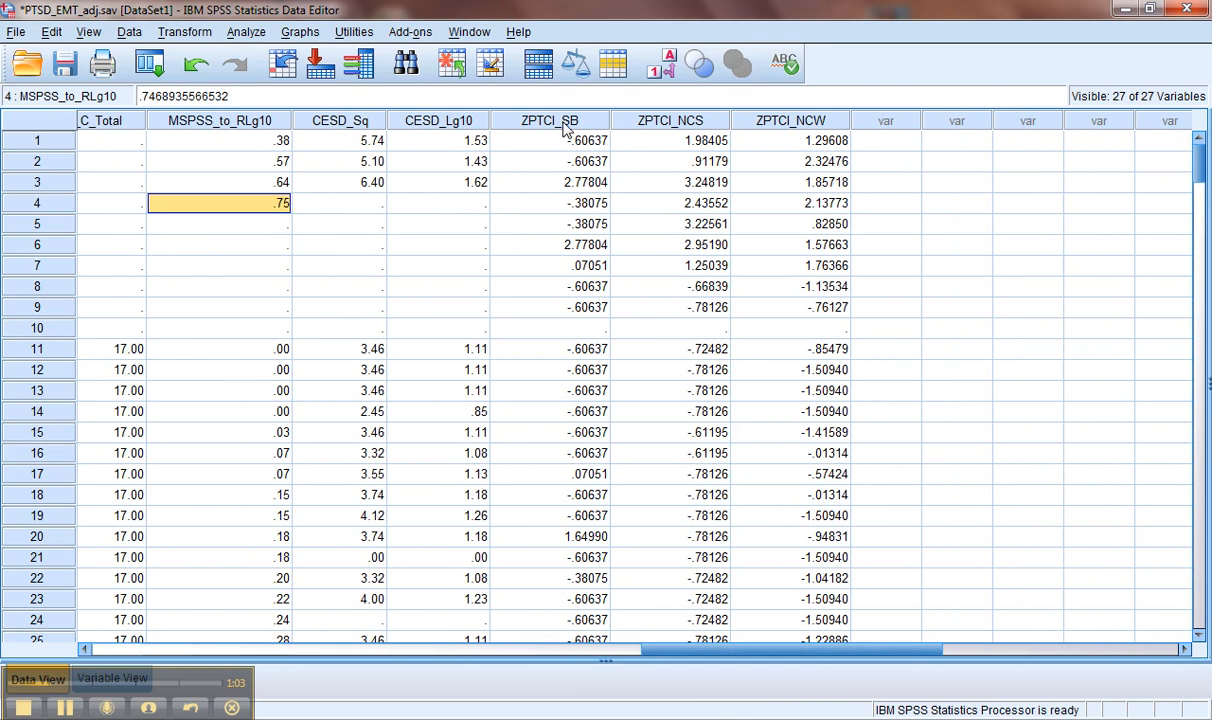
pyautogui.moveTo(804, 132)
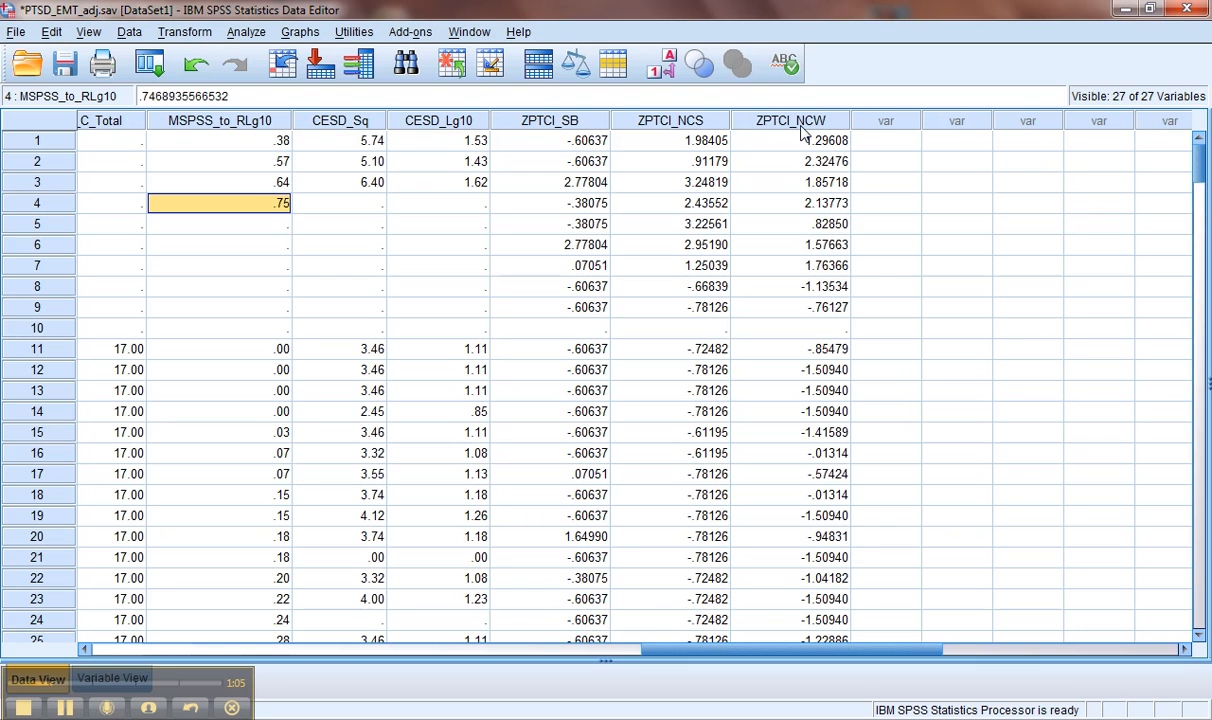
pyautogui.moveTo(246, 32)
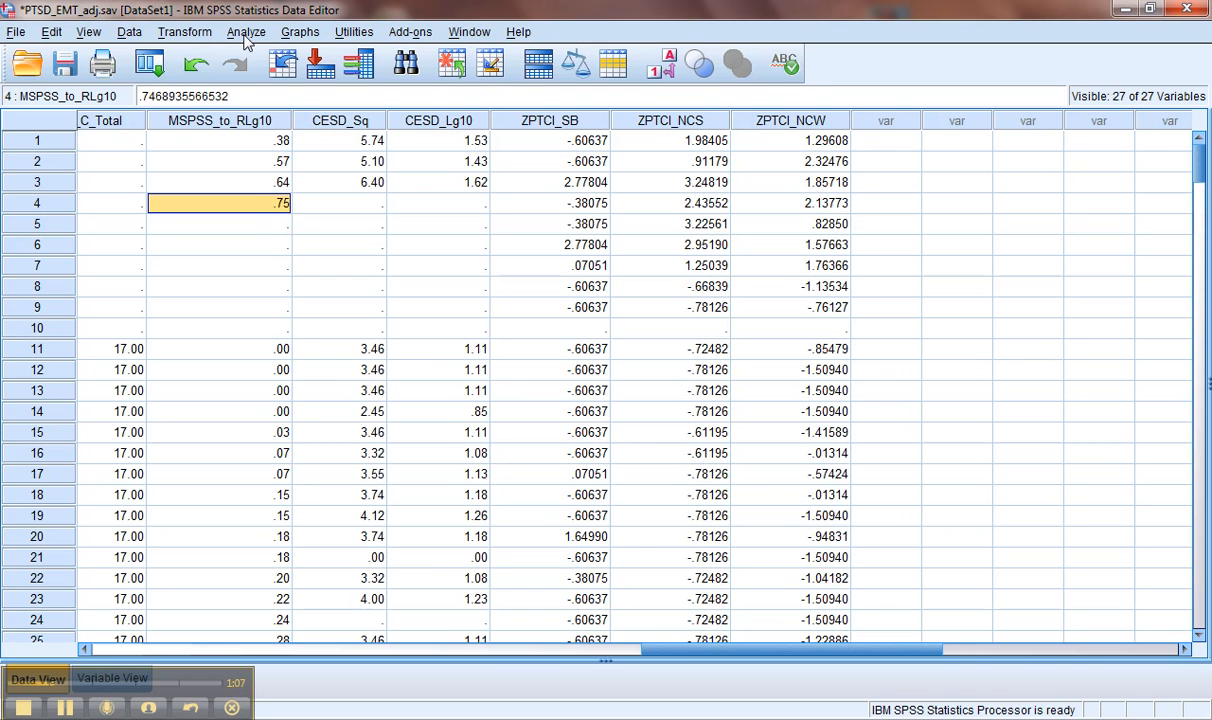
# Reset Descriptives, select the three z-score variables and report only minimum and maximum.
pyautogui.click(246, 32)
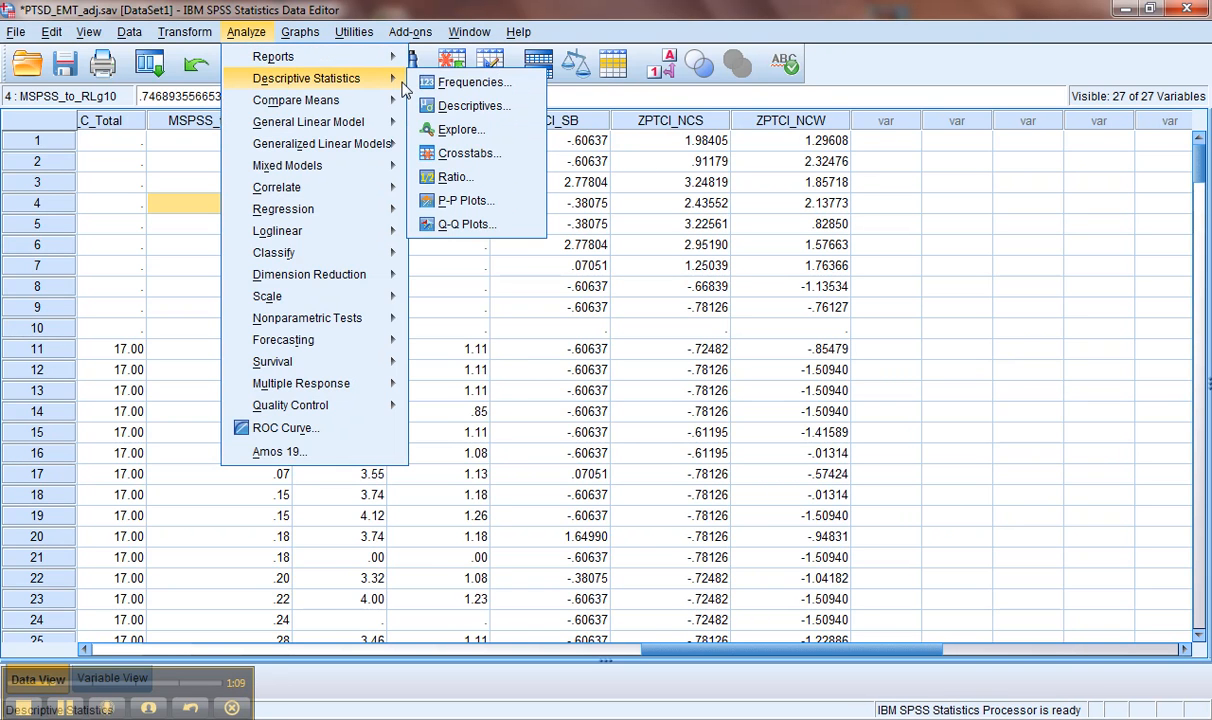
pyautogui.click(472, 104)
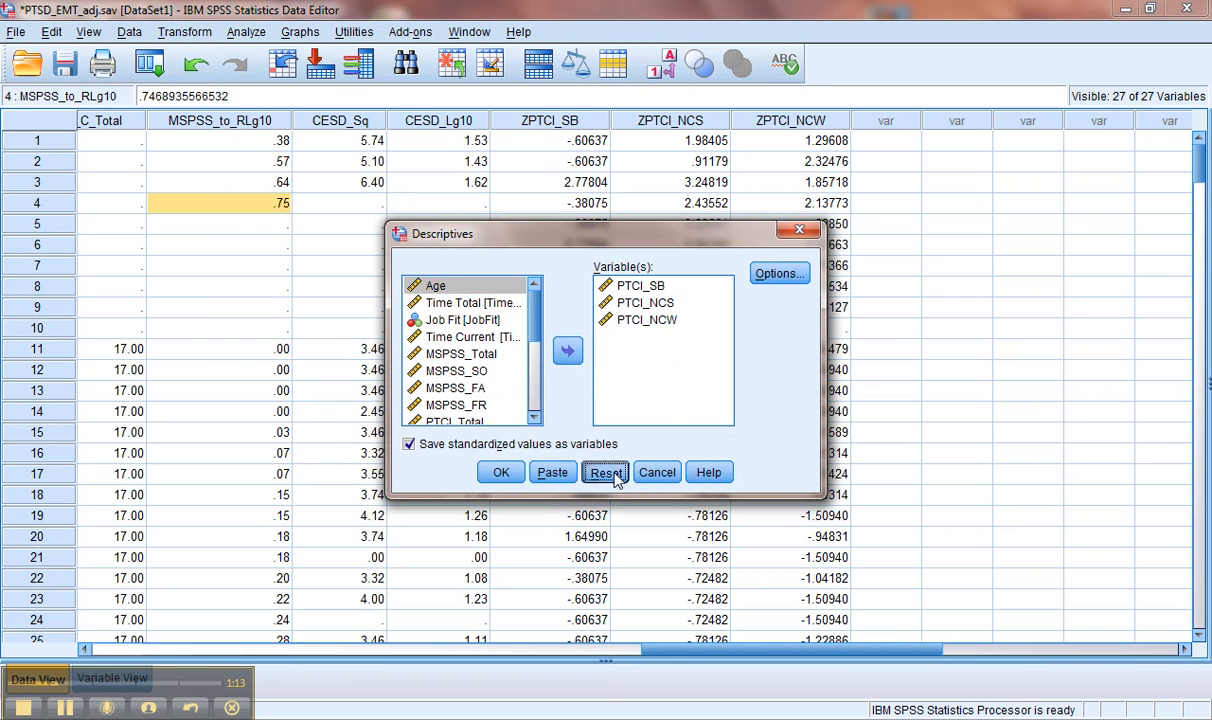
pyautogui.click(604, 472)
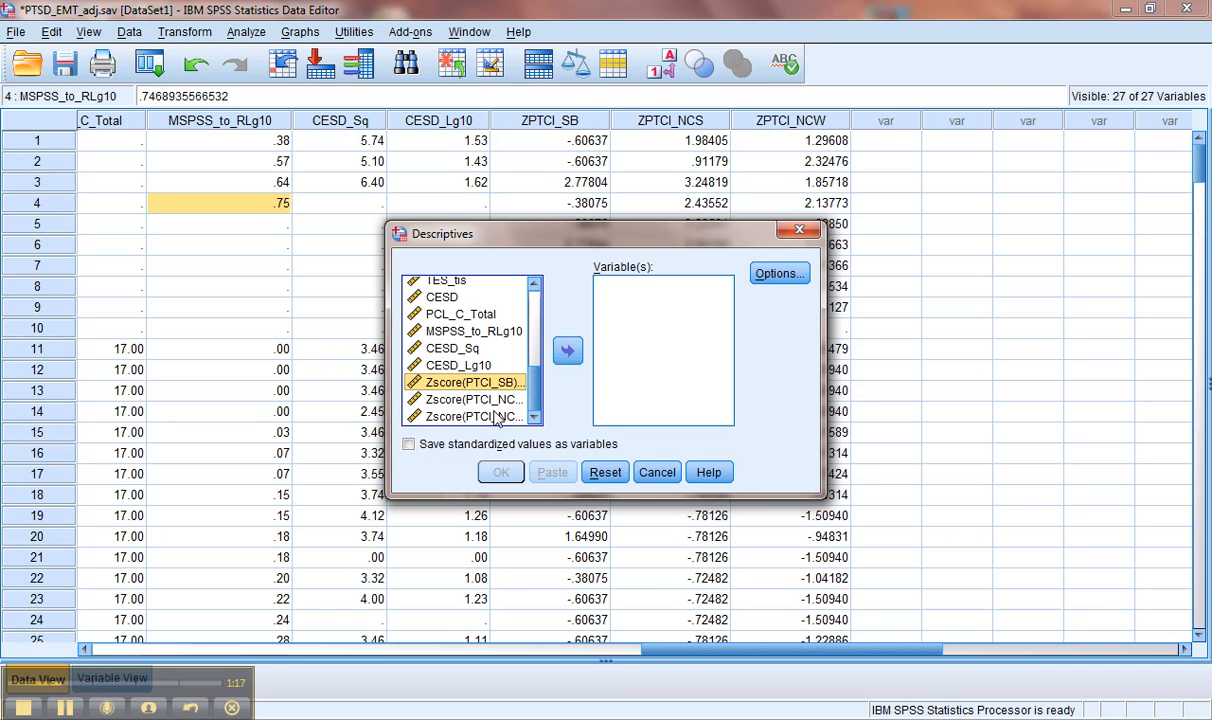
pyautogui.click(472, 416)
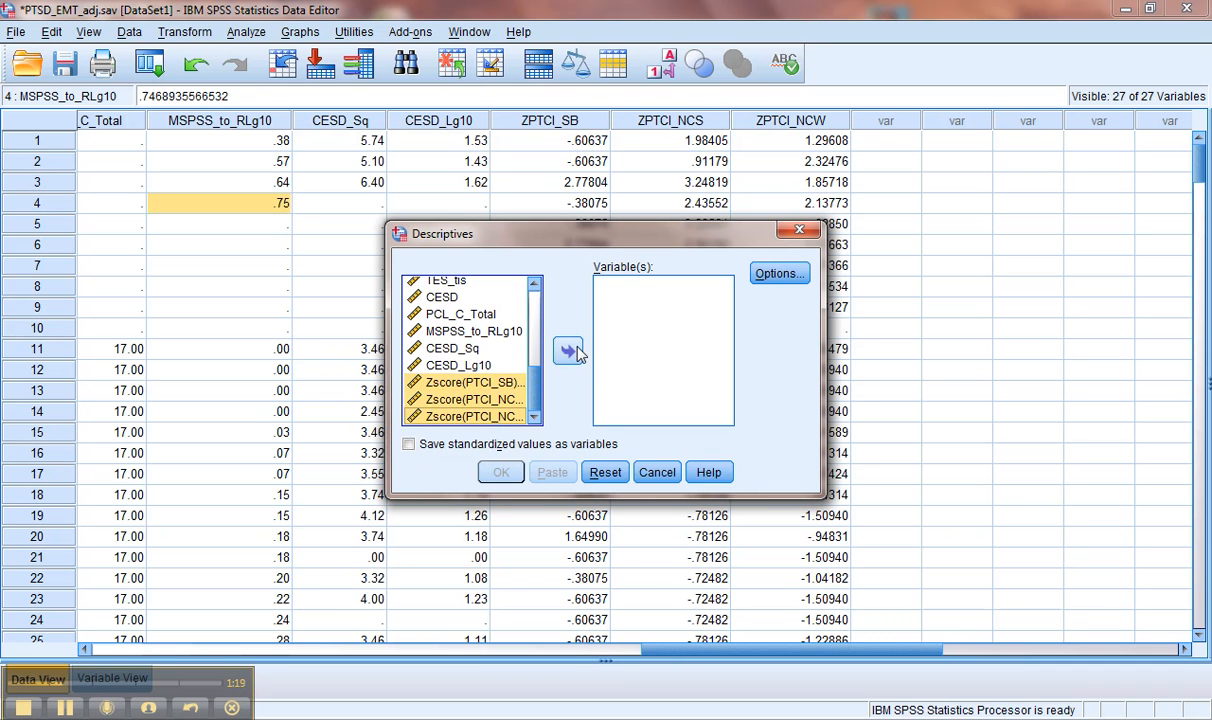
pyautogui.click(780, 272)
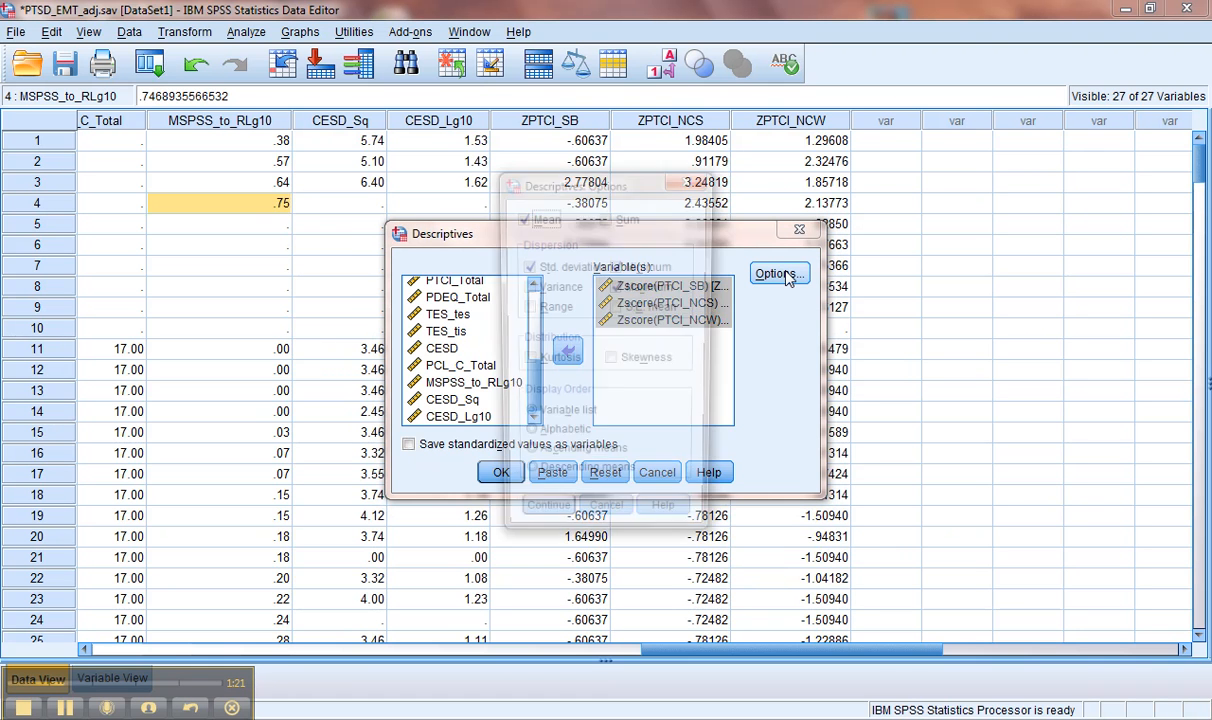
pyautogui.click(780, 272)
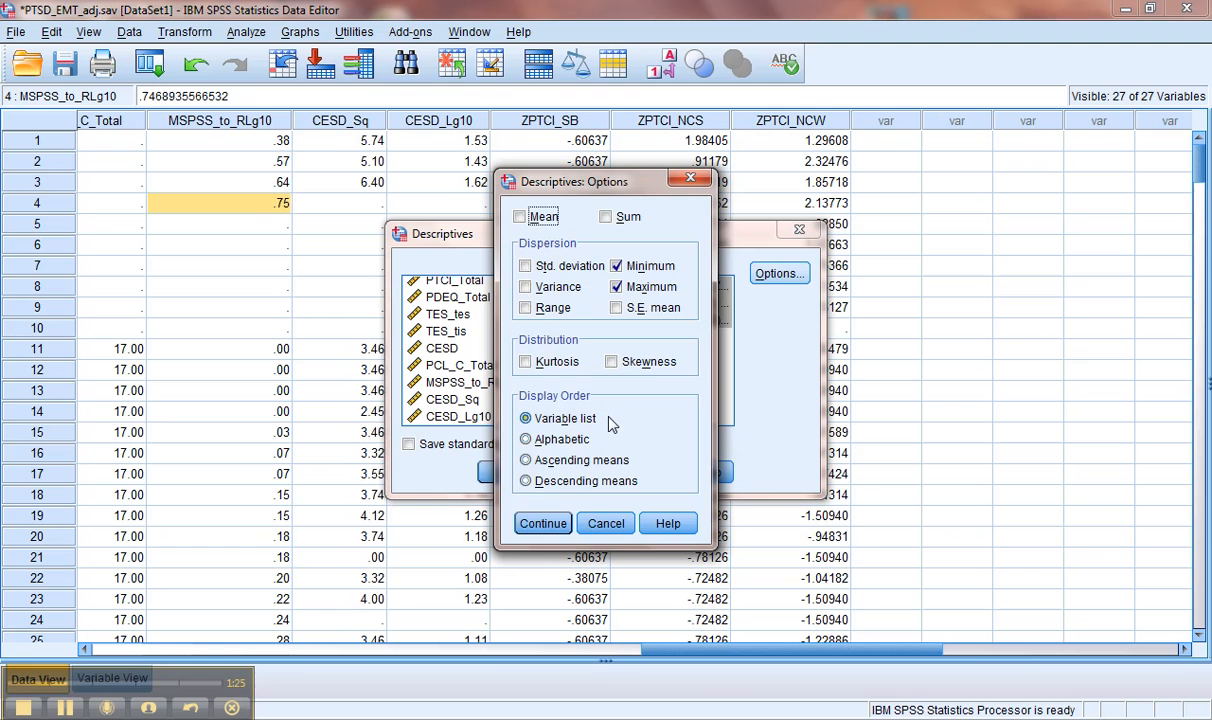
pyautogui.click(542, 524)
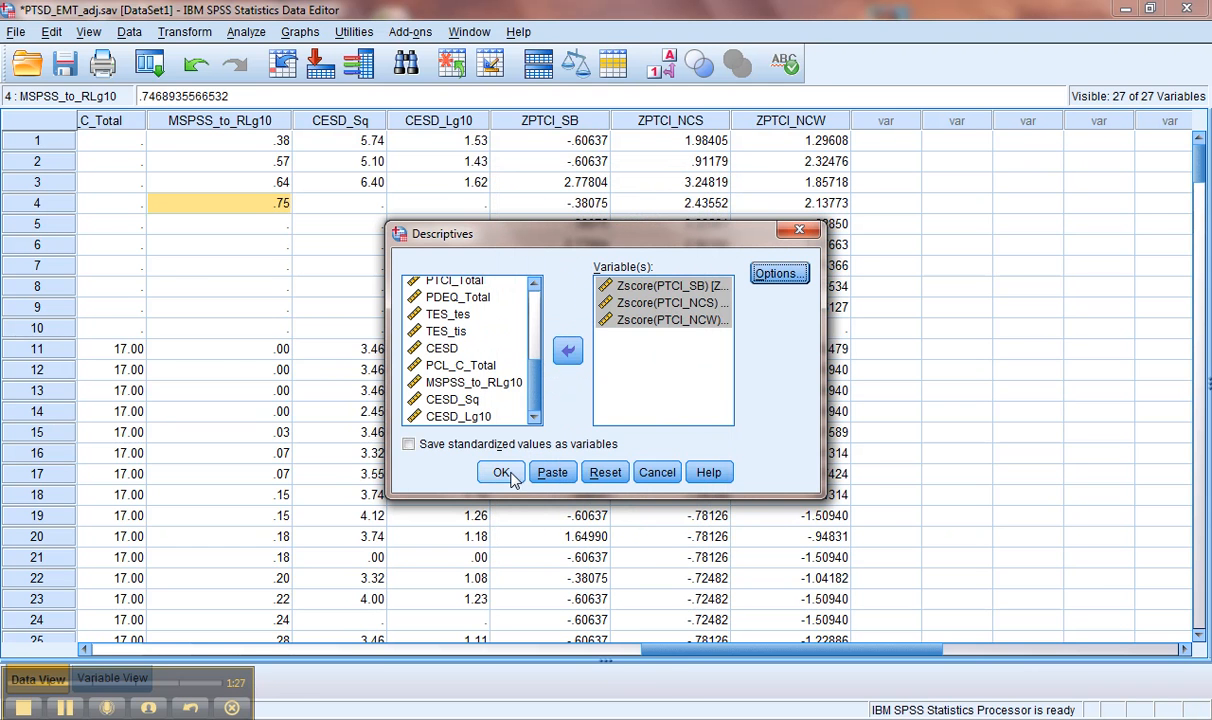
# Run the descriptives and view the z-score min/max table with SB maximum 4.13181.
pyautogui.click(502, 472)
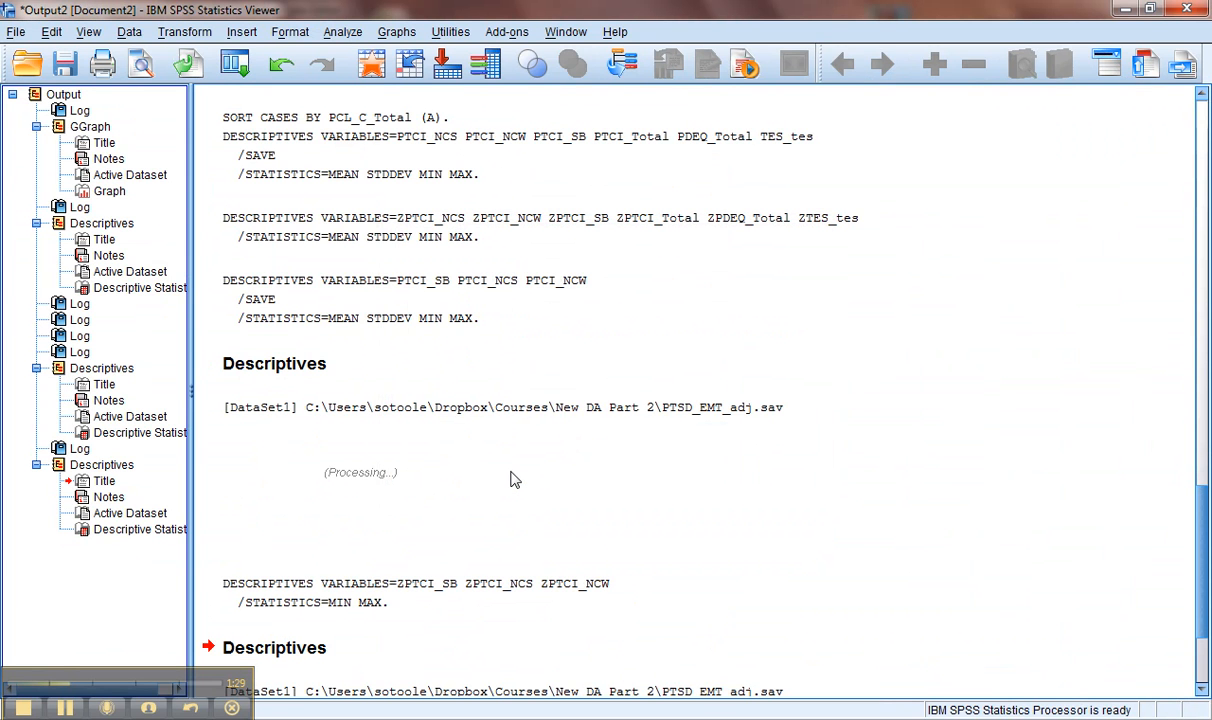
pyautogui.moveTo(1206, 540)
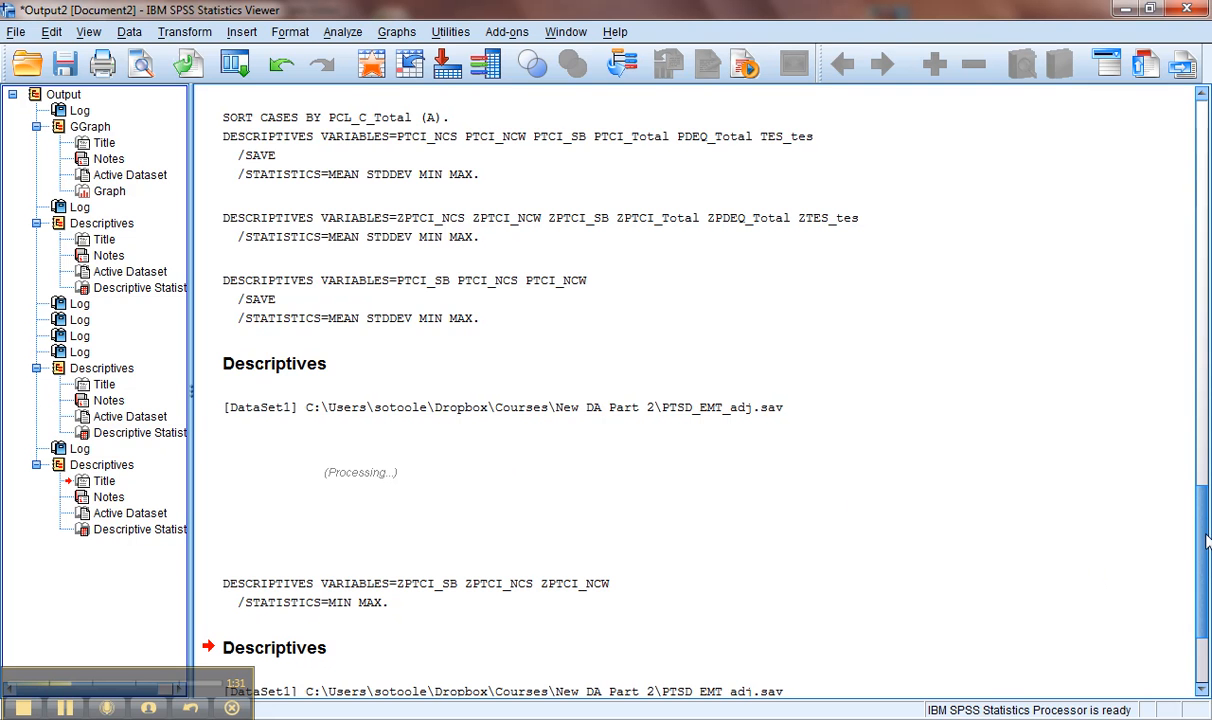
pyautogui.scroll(-3)
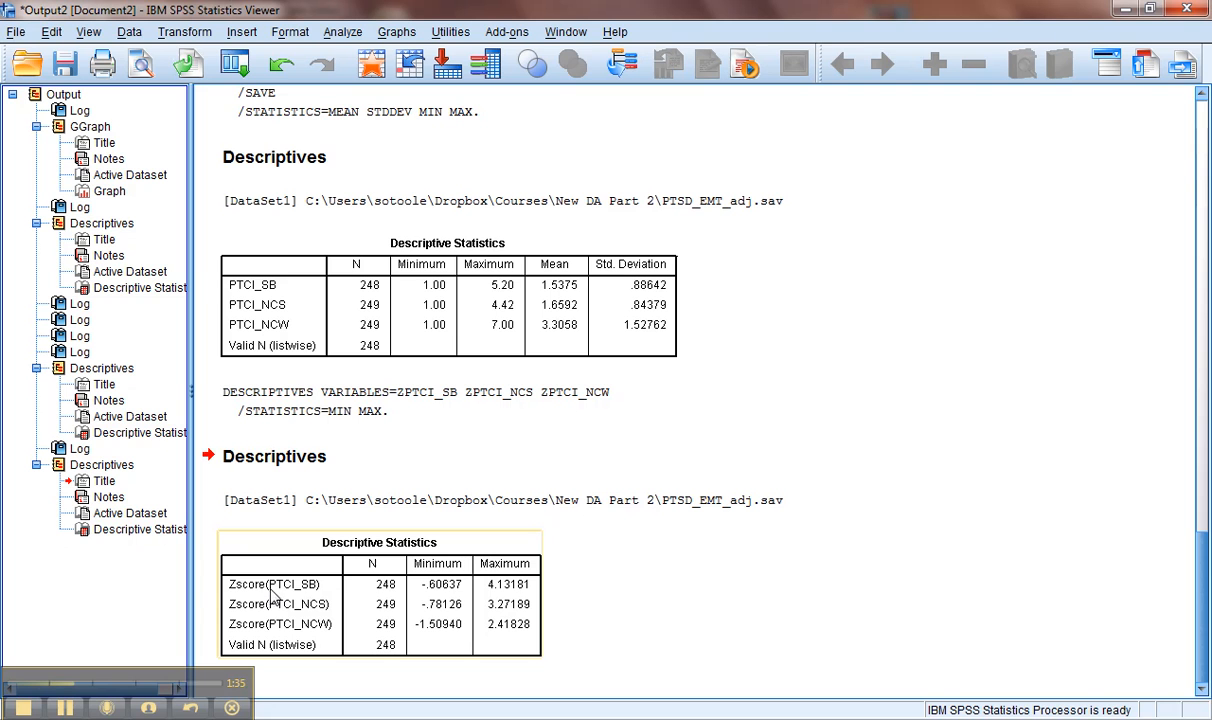
pyautogui.moveTo(440, 600)
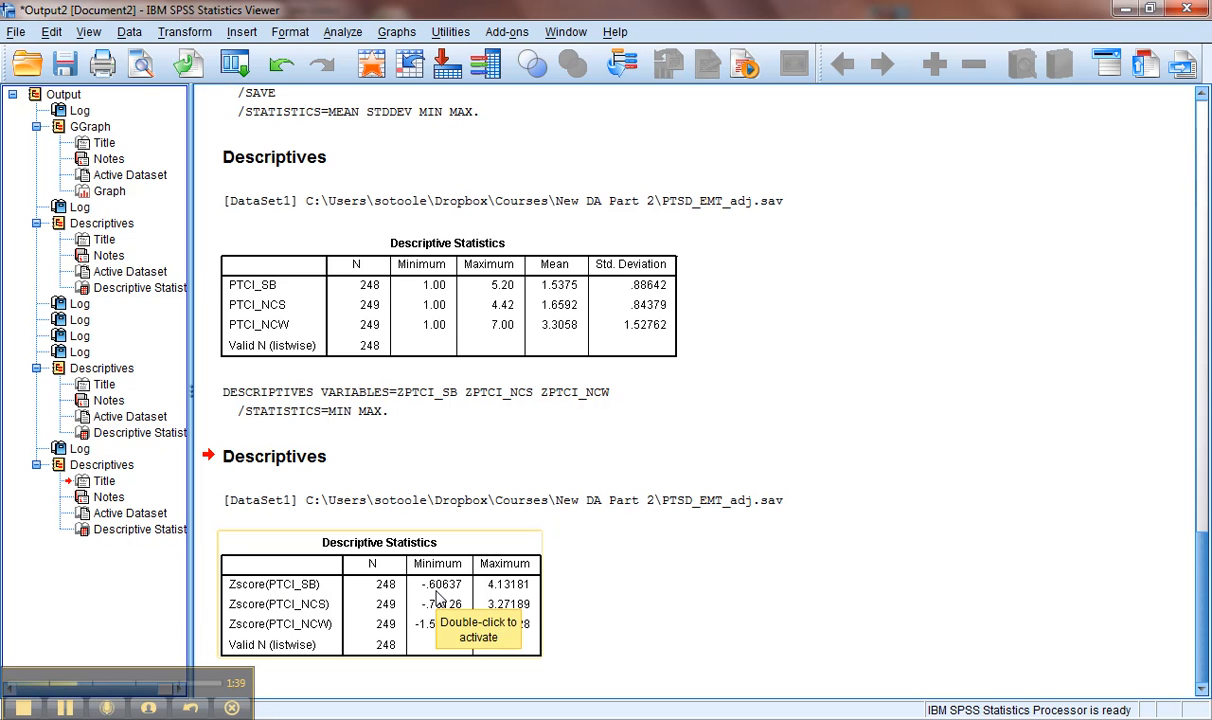
pyautogui.moveTo(444, 598)
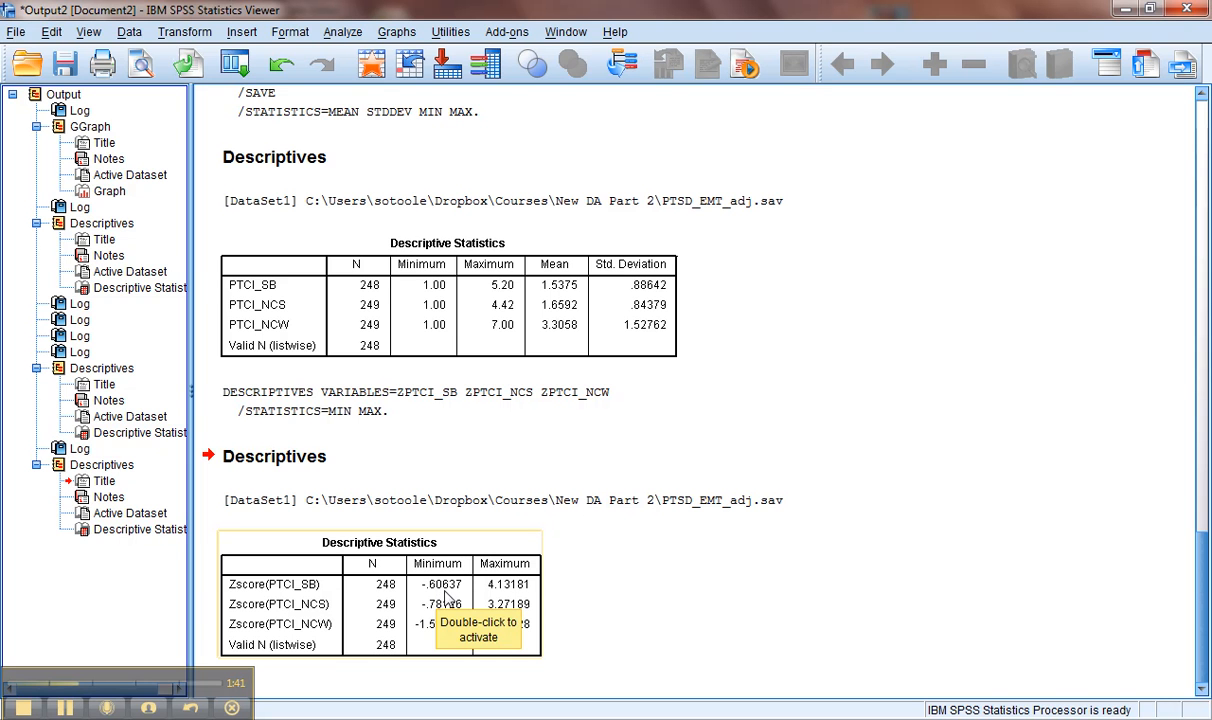
pyautogui.moveTo(650, 588)
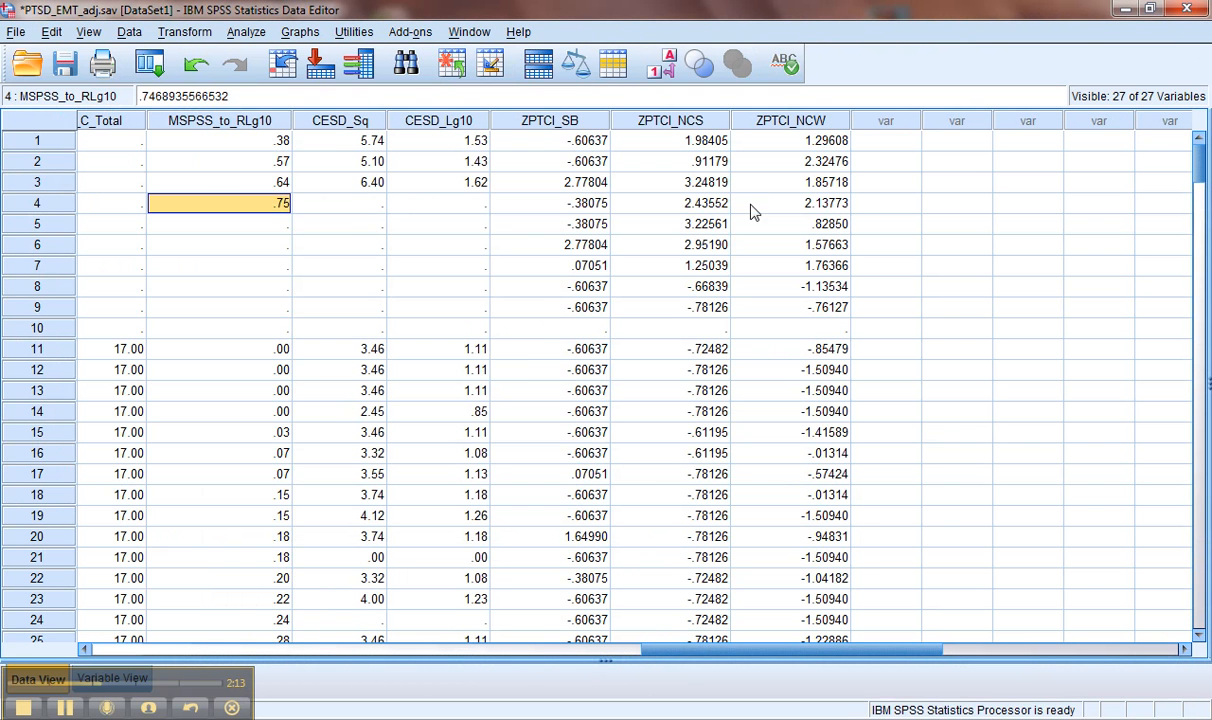
# Sort cases by ZPTCI_SB descending and select the top values starting at 4.13181.
pyautogui.rightClick(548, 120)
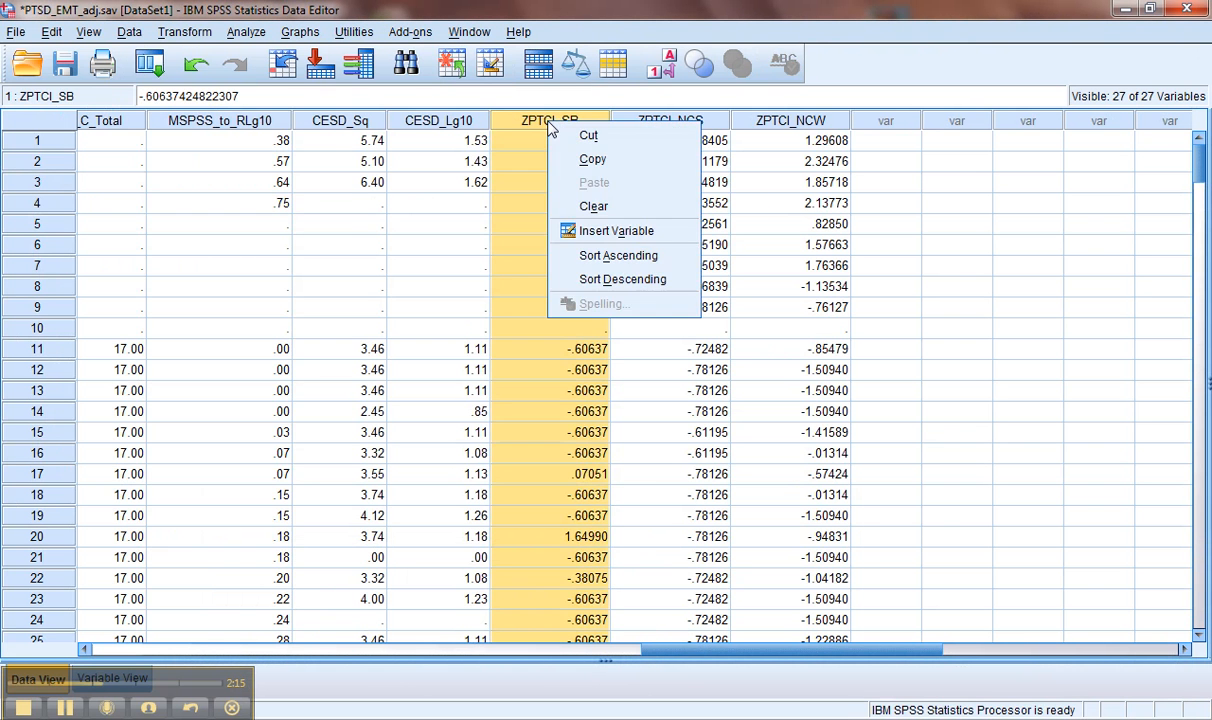
pyautogui.click(622, 280)
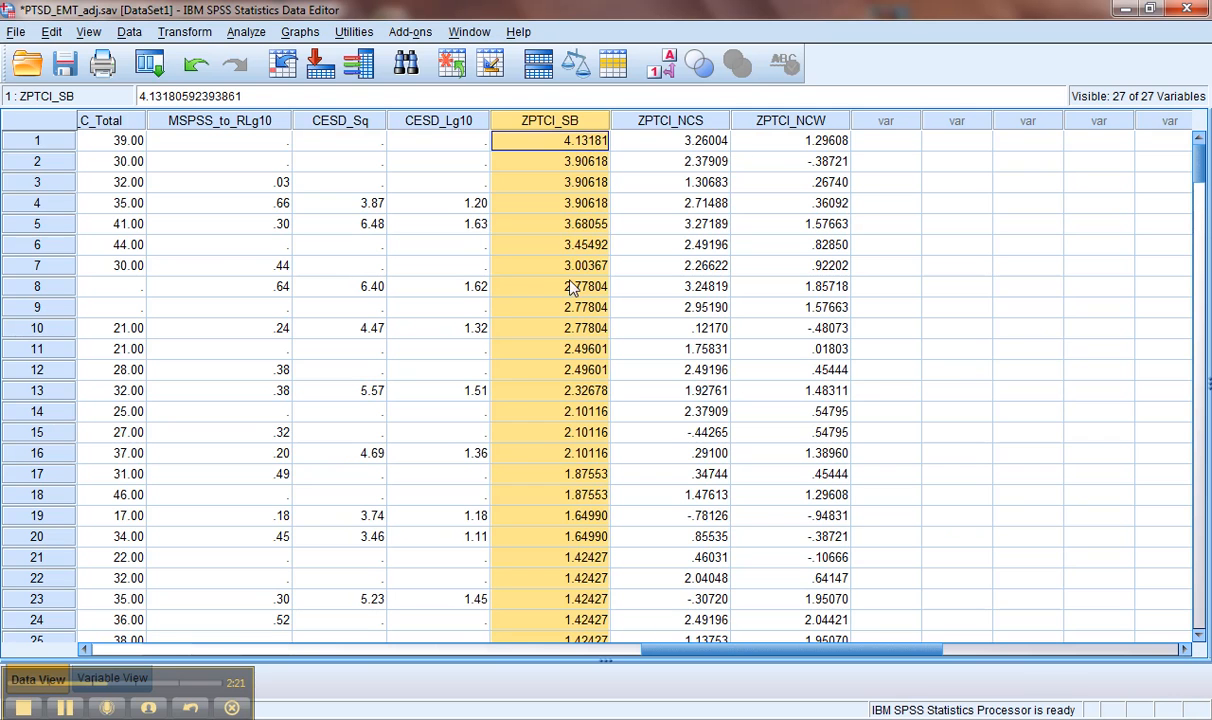
pyautogui.click(548, 204)
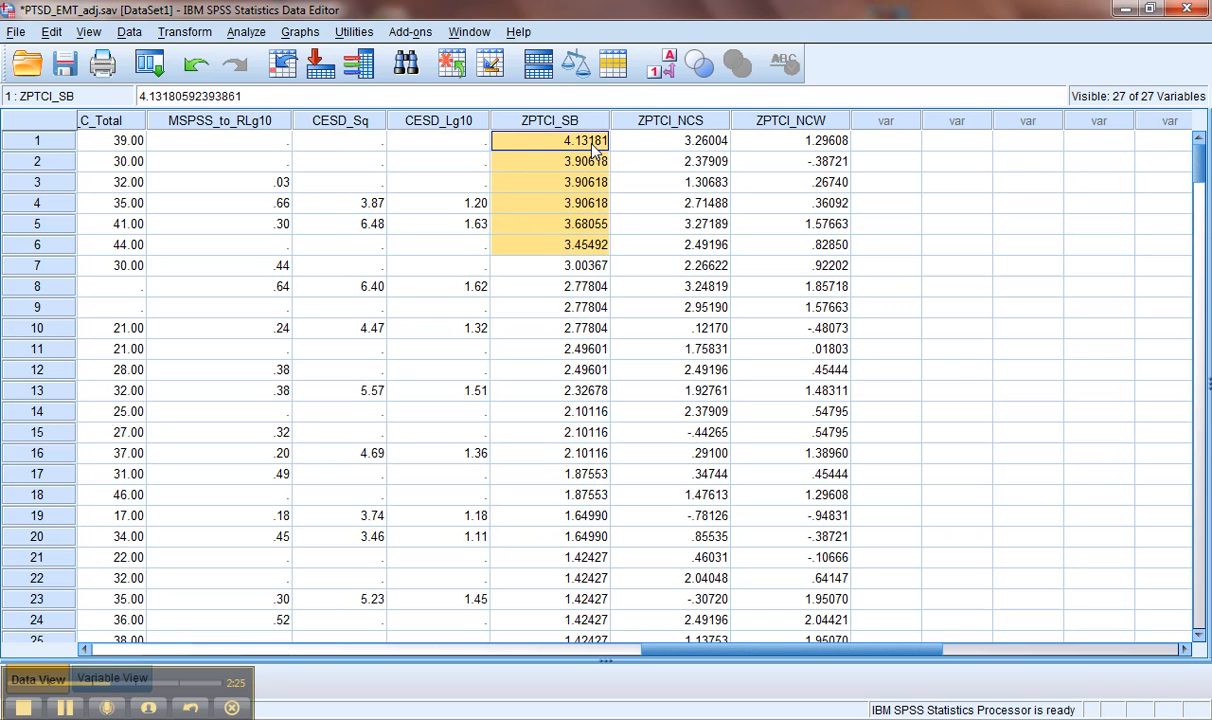
pyautogui.moveTo(588, 238)
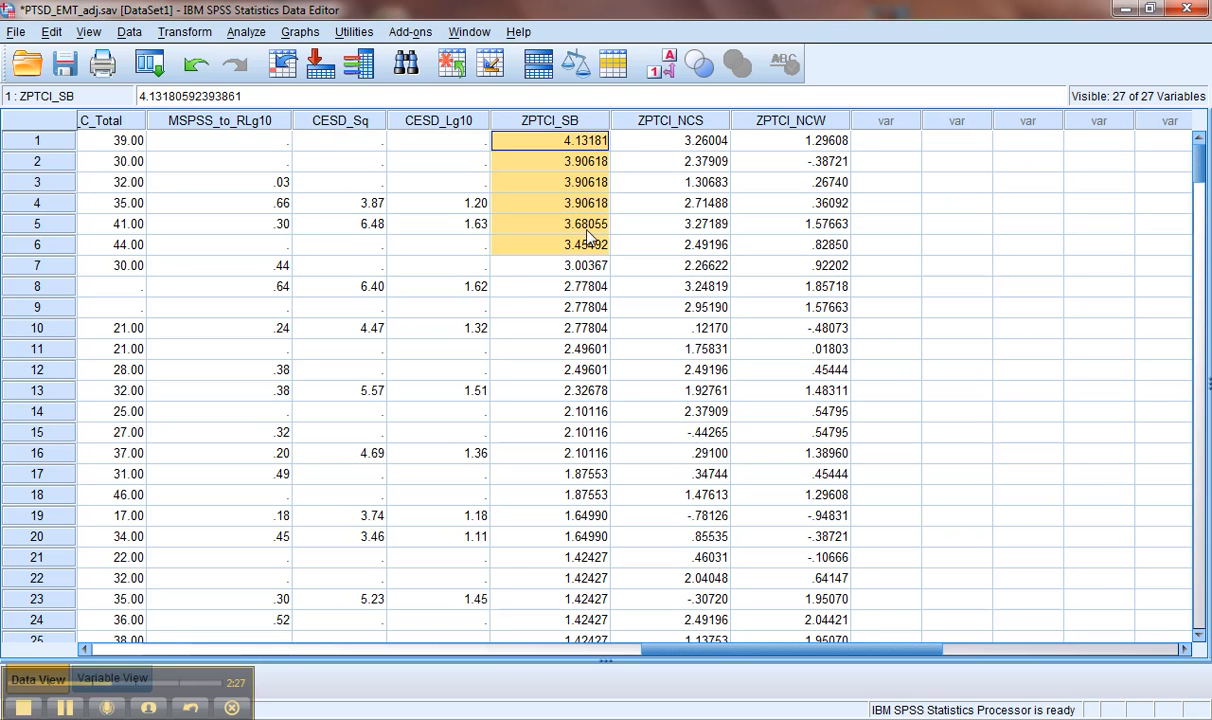
pyautogui.moveTo(592, 252)
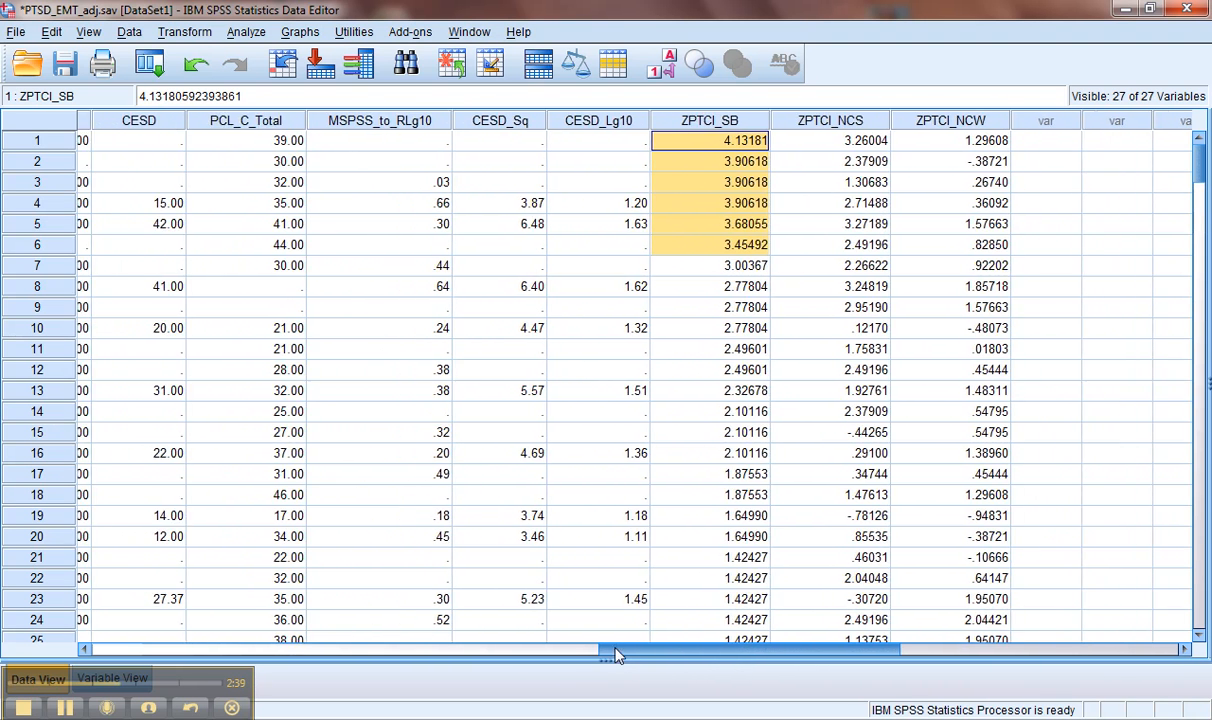
pyautogui.hscroll(-3)
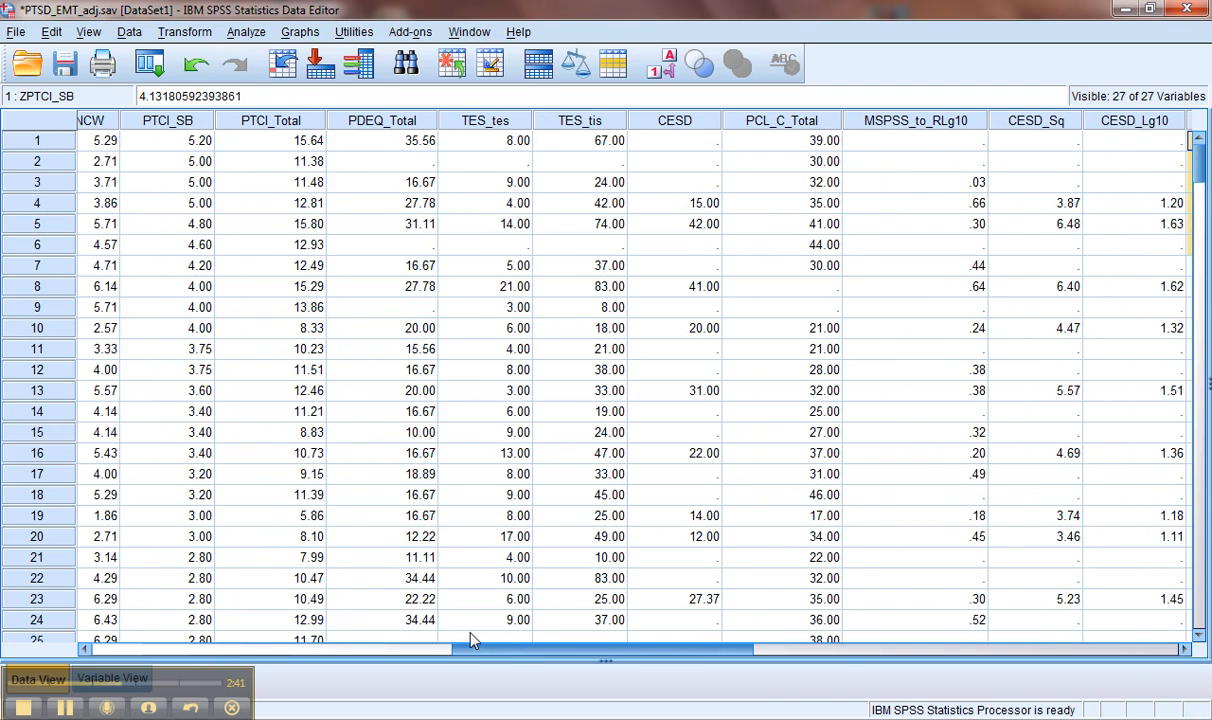
pyautogui.hscroll(3)
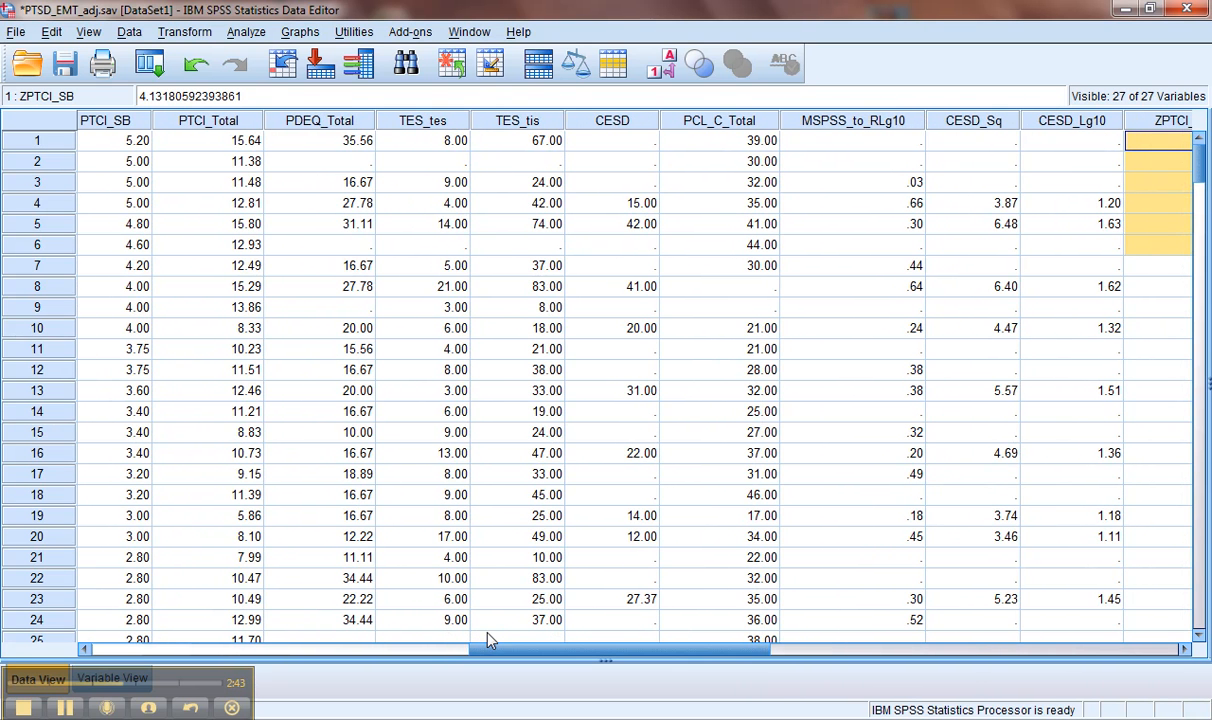
pyautogui.moveTo(900, 260)
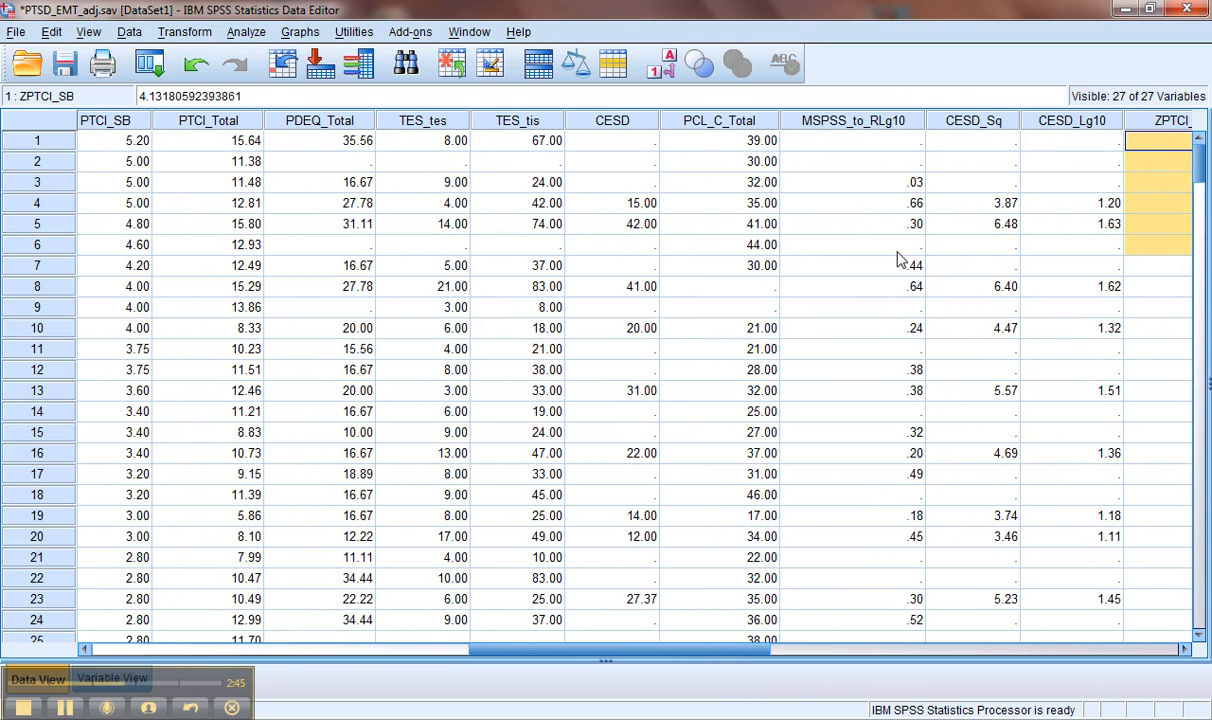
pyautogui.moveTo(140, 250)
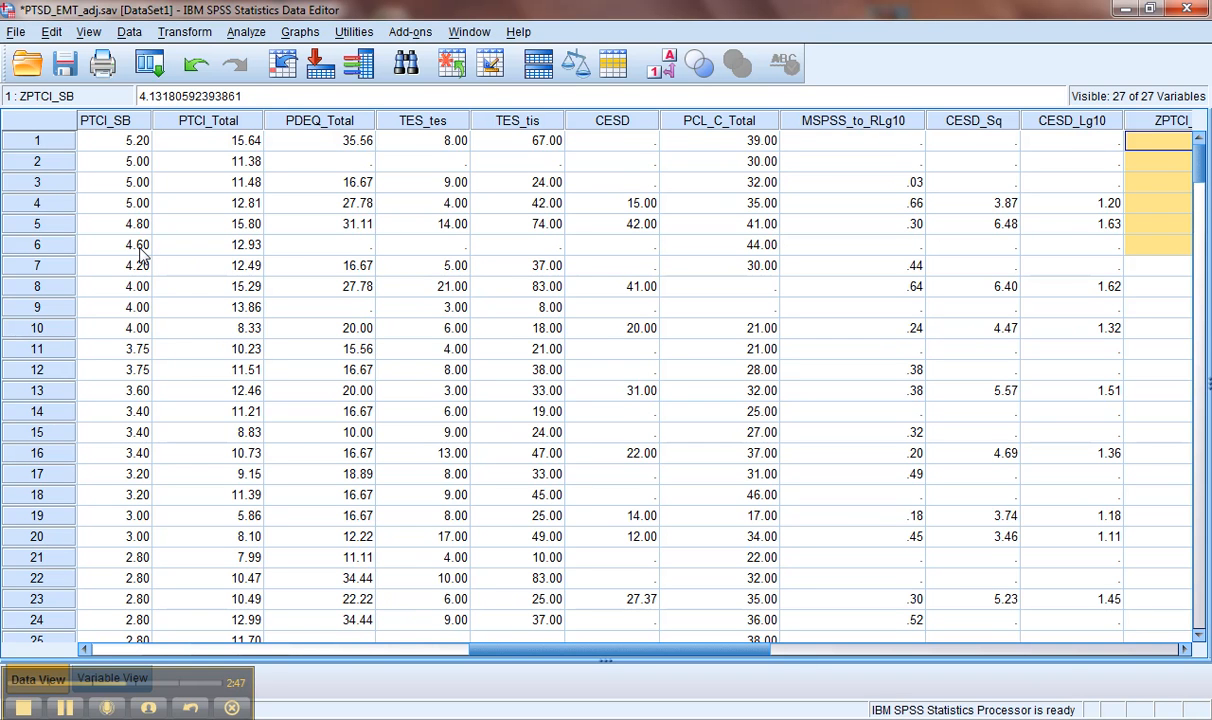
pyautogui.moveTo(144, 140)
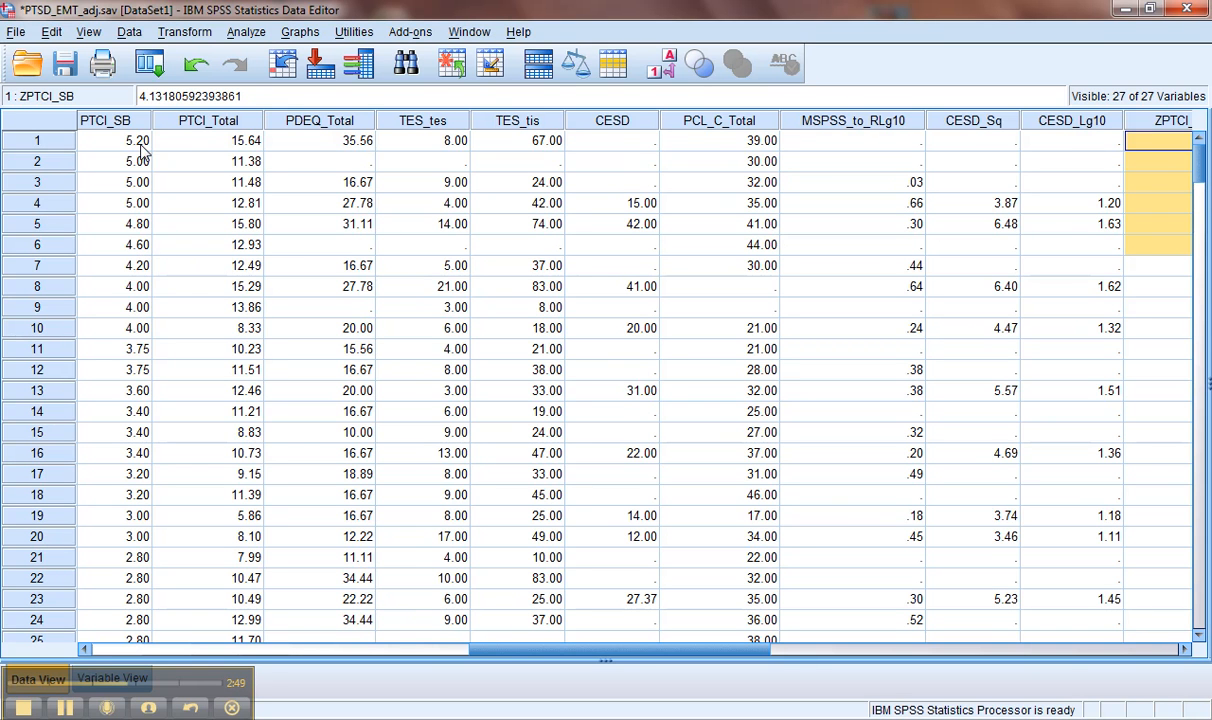